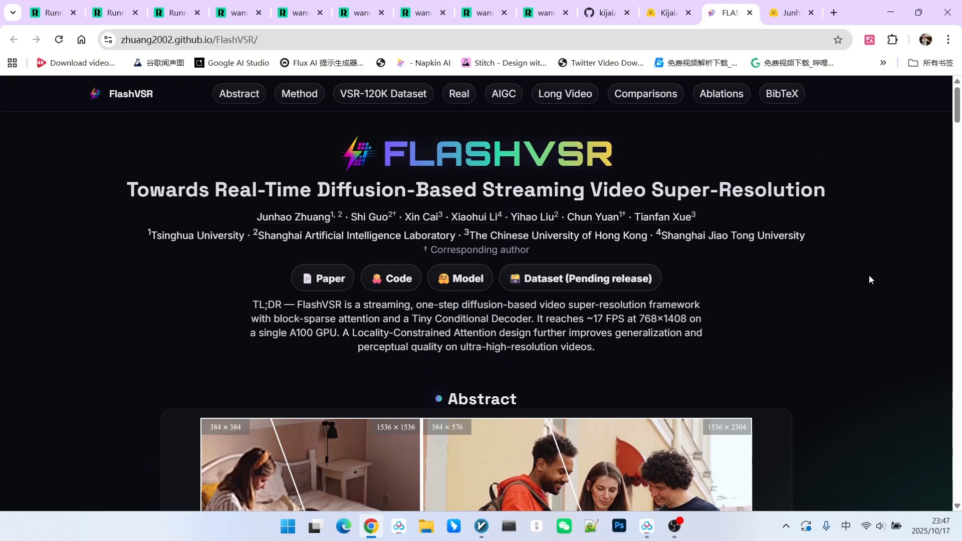
- Scroll to Real-World Videos Super-Resolution and sweep the bar between low-resolution and upscaled halves
scroll(down, 3)
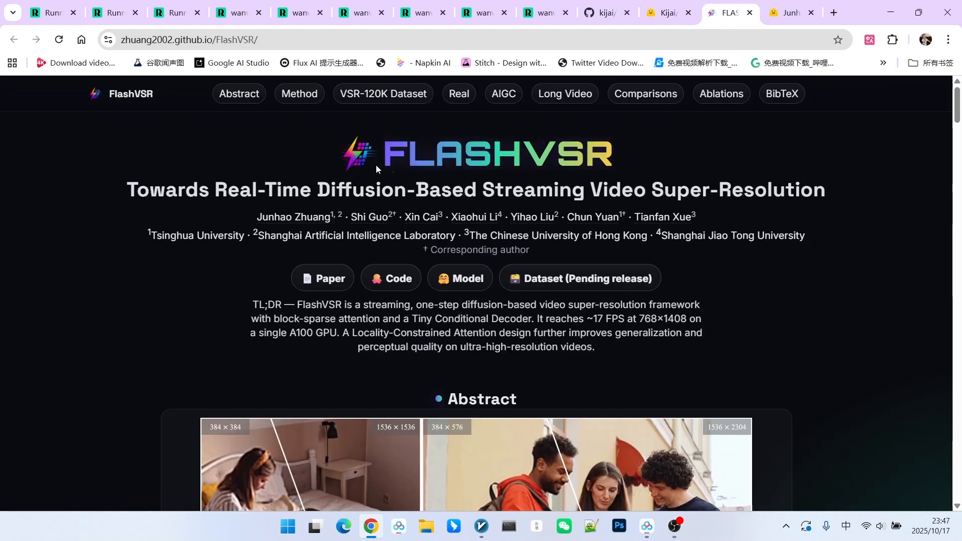
scroll(down, 3)
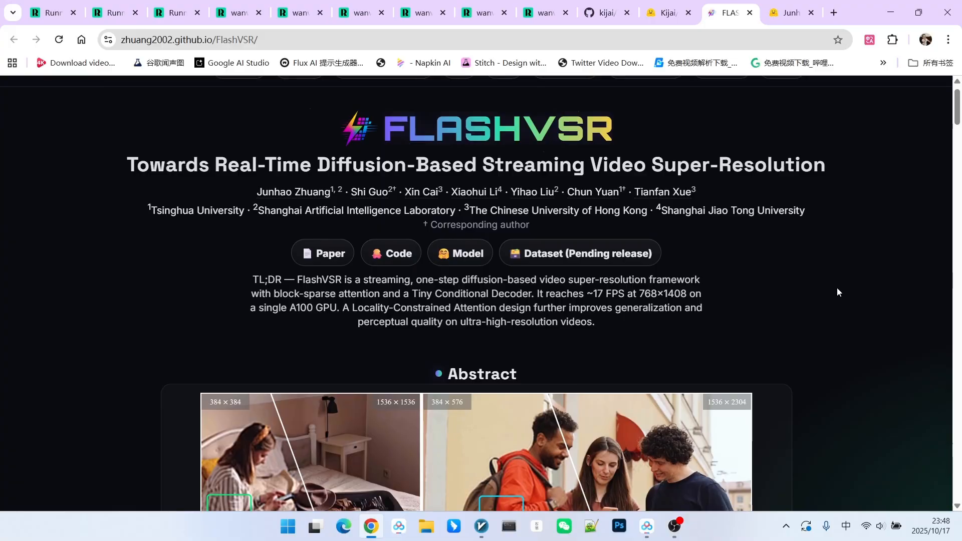
scroll(down, 3)
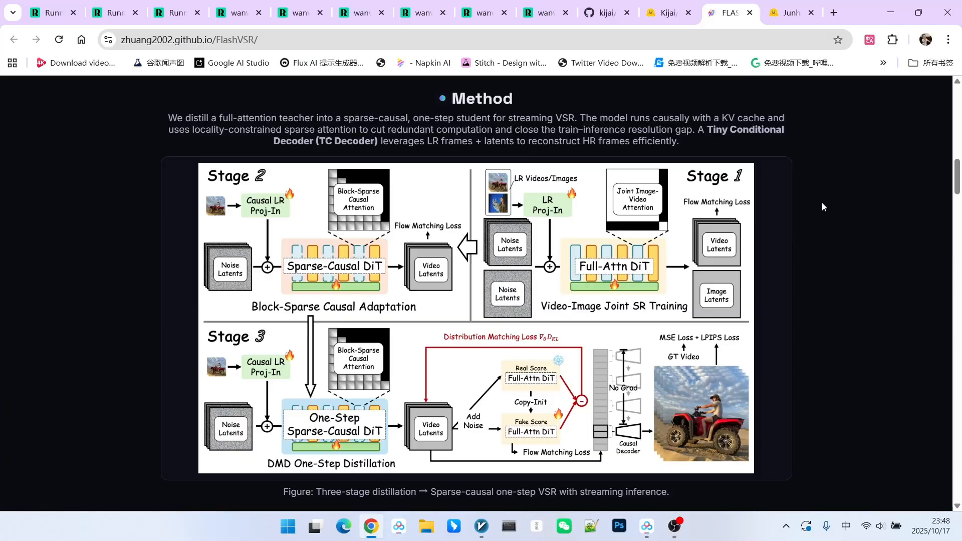
scroll(down, 3)
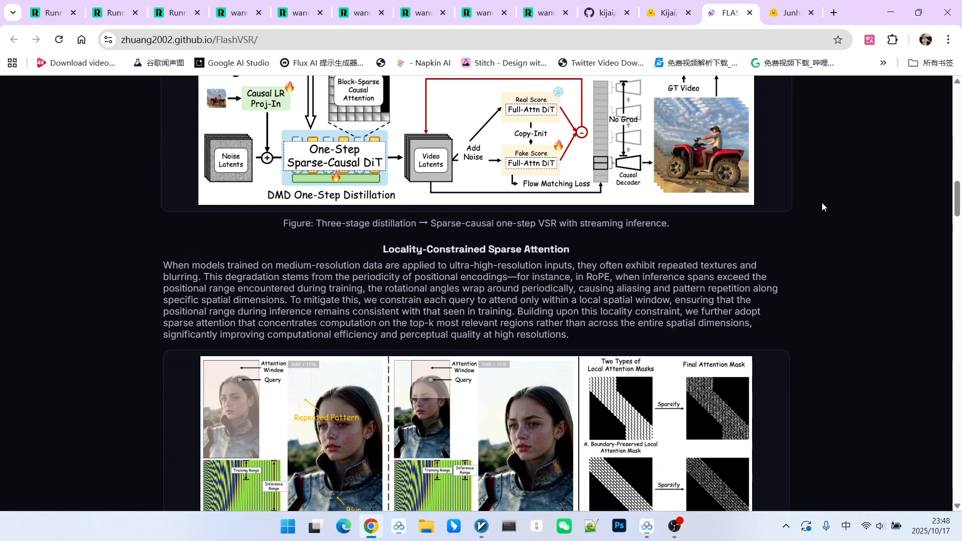
scroll(down, 3)
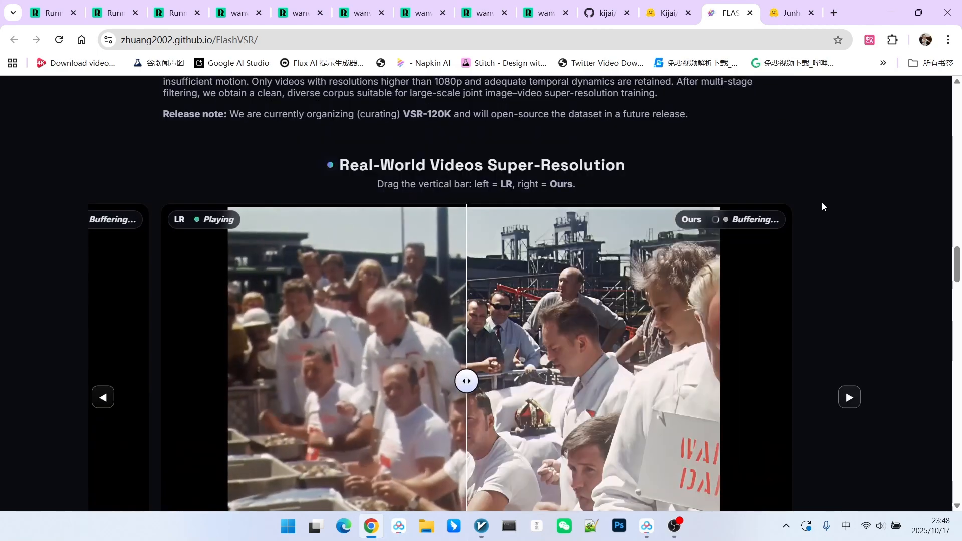
scroll(down, 3)
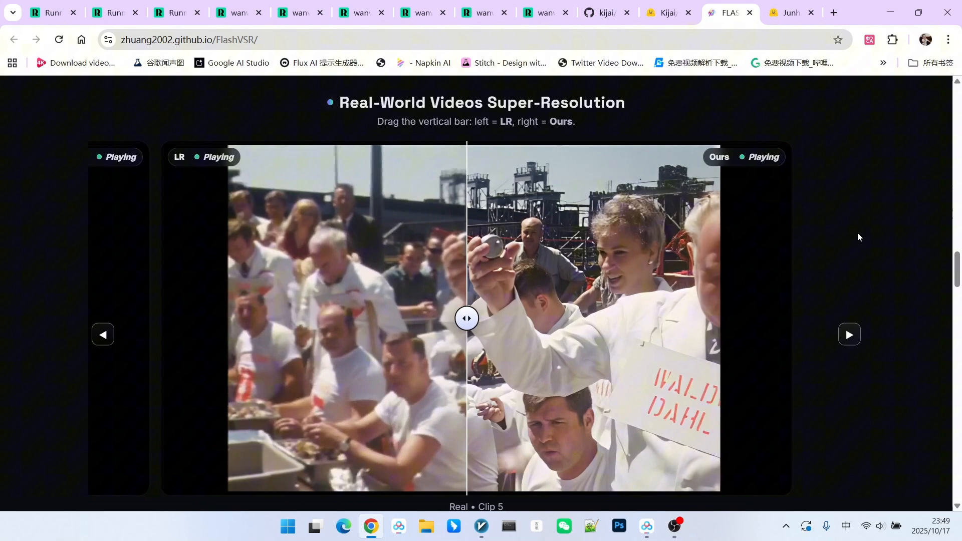
drag(467, 318, 544, 318)
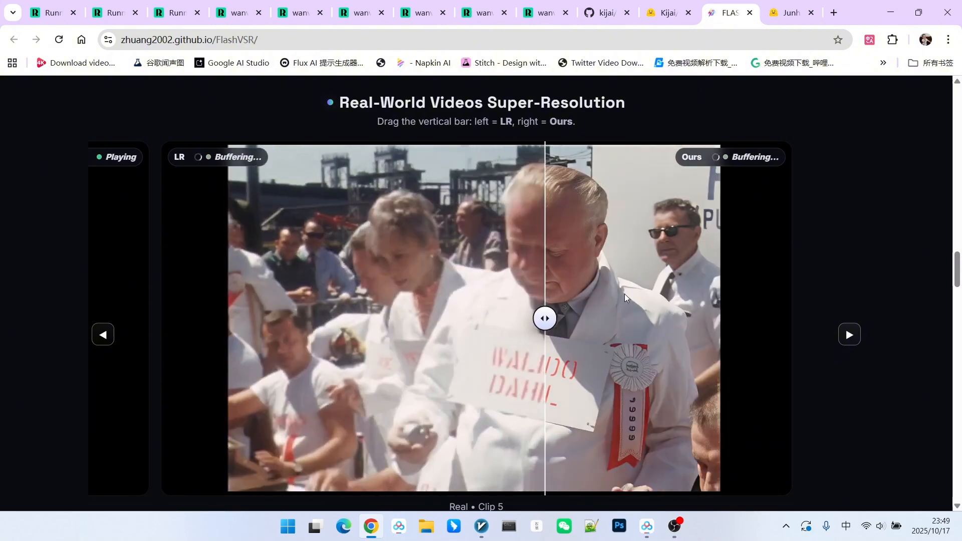
drag(545, 318, 448, 317)
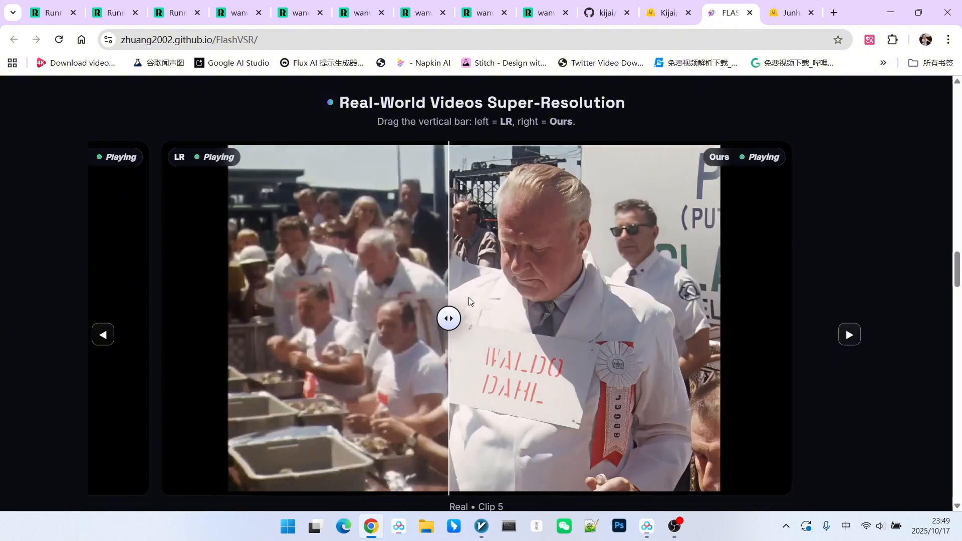
drag(449, 318, 637, 318)
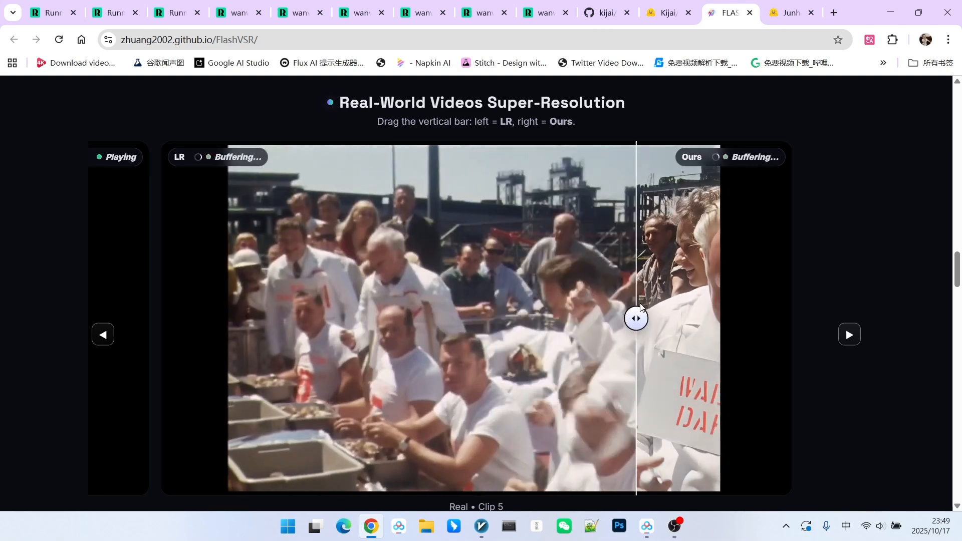
- Sweep the comparison bar across the corgi AIGC clip's original and enhanced halves
scroll(down, 3)
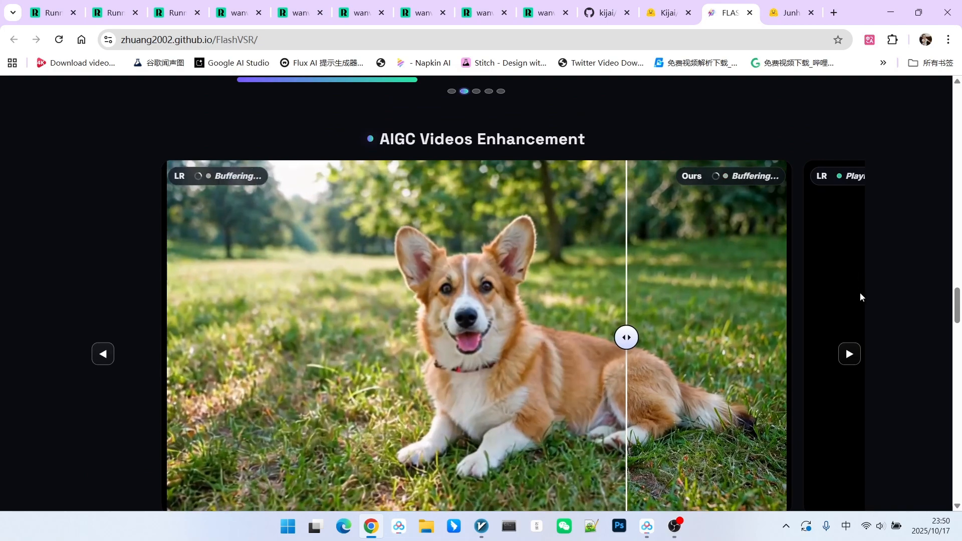
drag(626, 338, 529, 338)
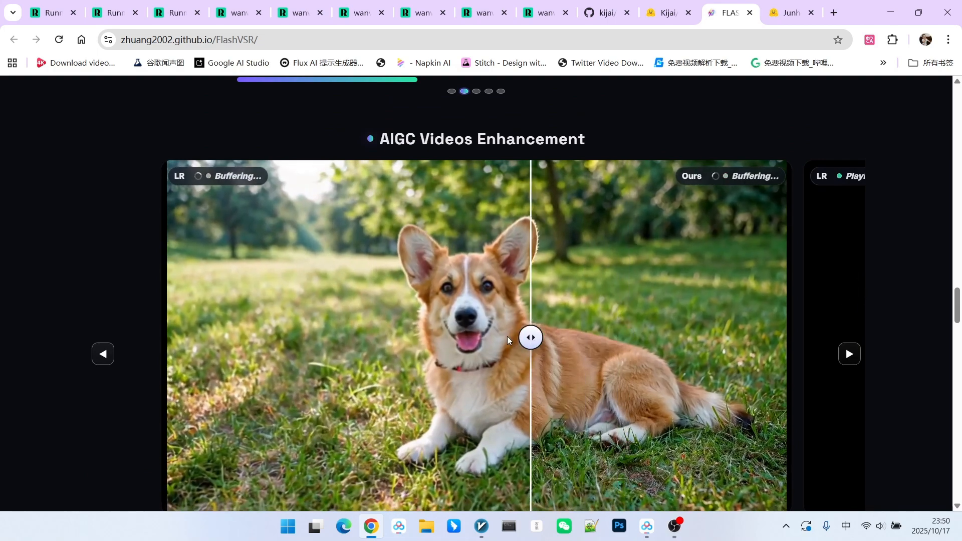
drag(531, 338, 582, 338)
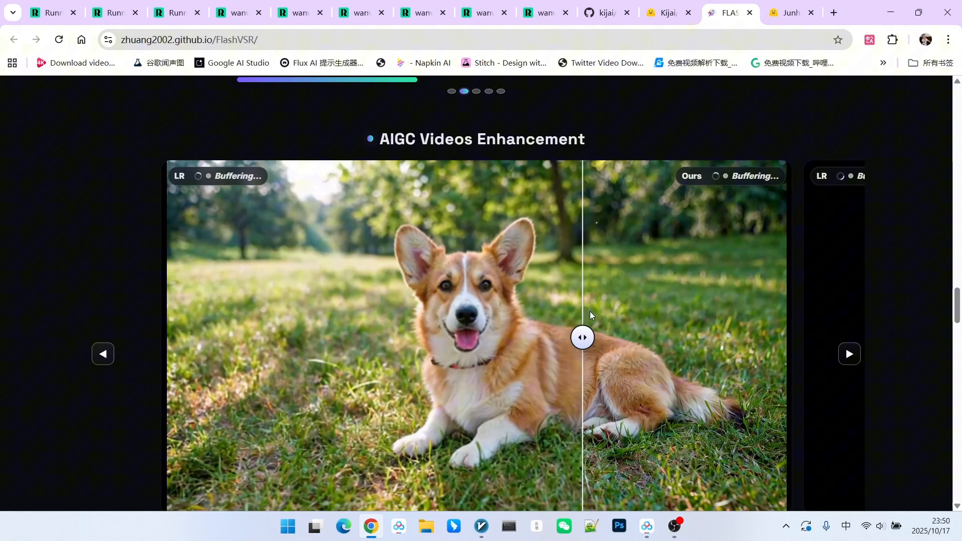
drag(582, 338, 356, 338)
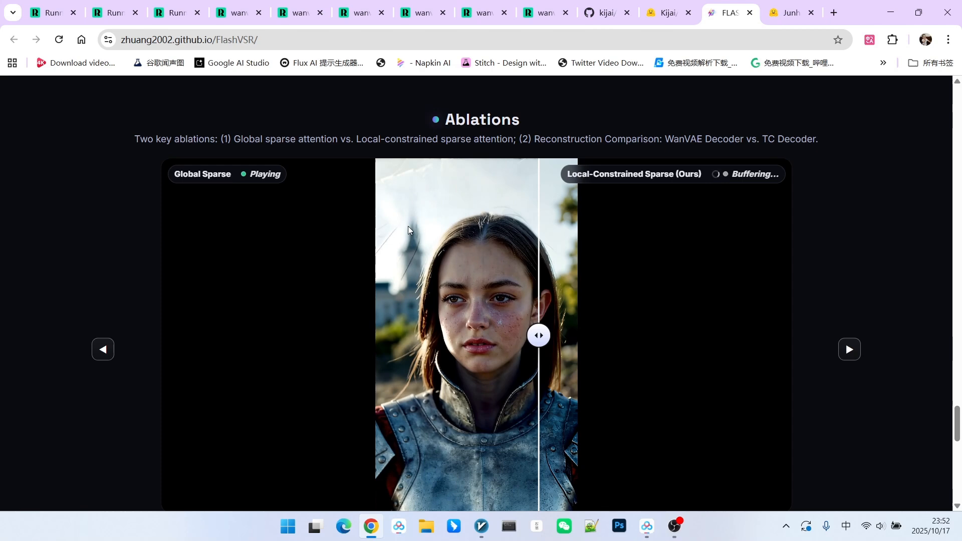
- Drag the Local-Constrained Sparse and WanVAE vs TC Decoder comparison bars to compare outputs
drag(539, 335, 391, 336)
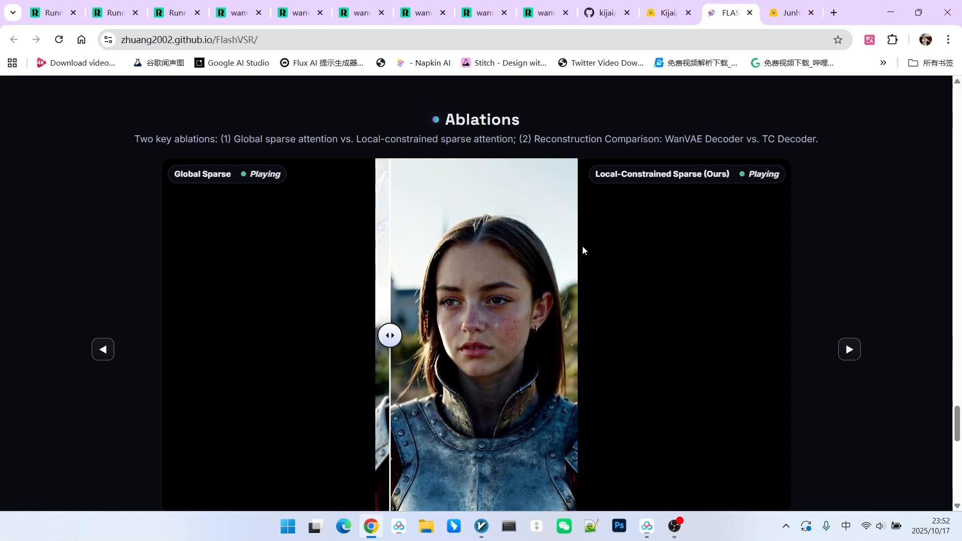
scroll(down, 3)
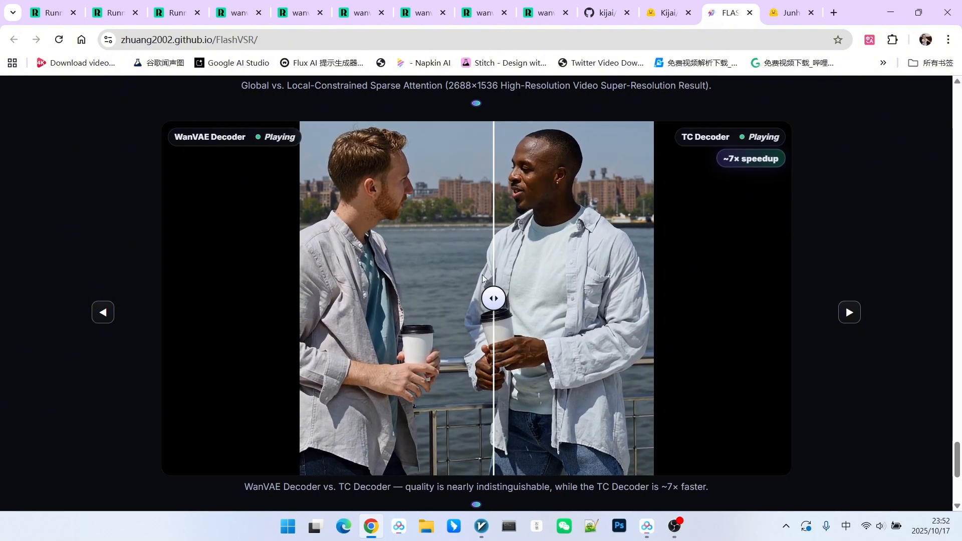
drag(494, 298, 550, 299)
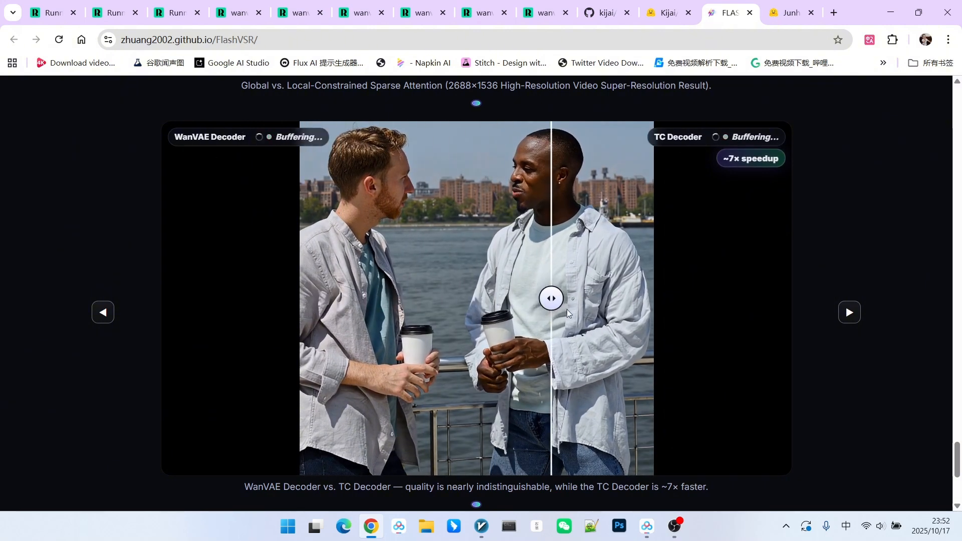
drag(551, 298, 329, 298)
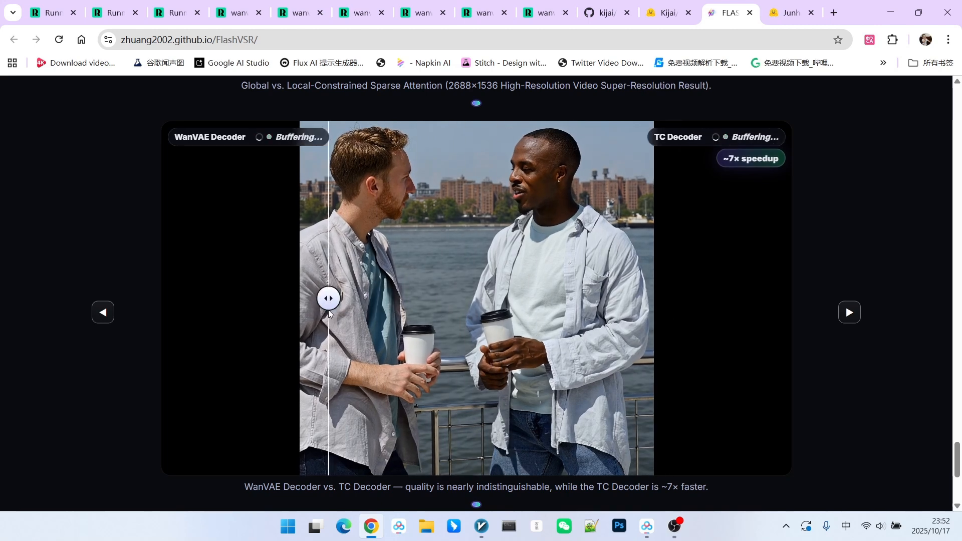
drag(328, 299, 533, 299)
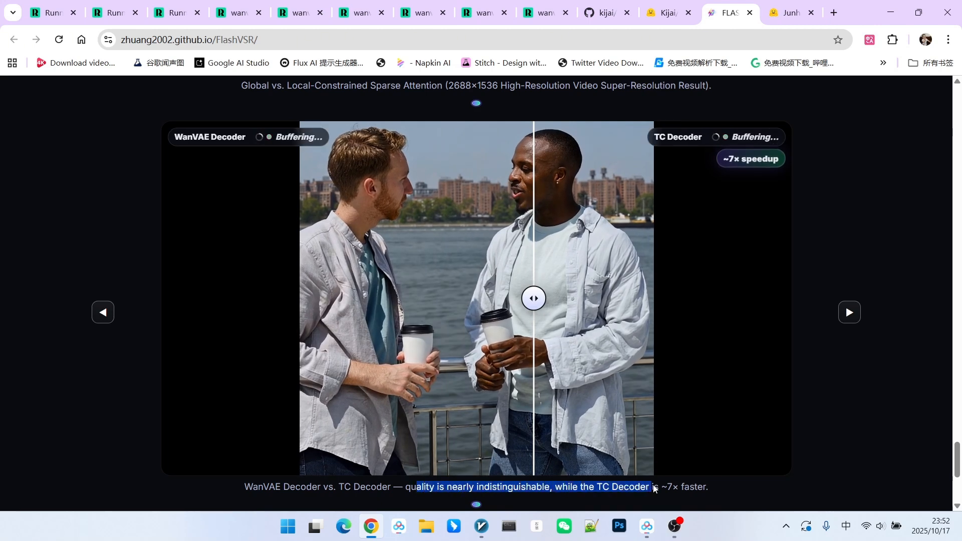
drag(534, 298, 474, 298)
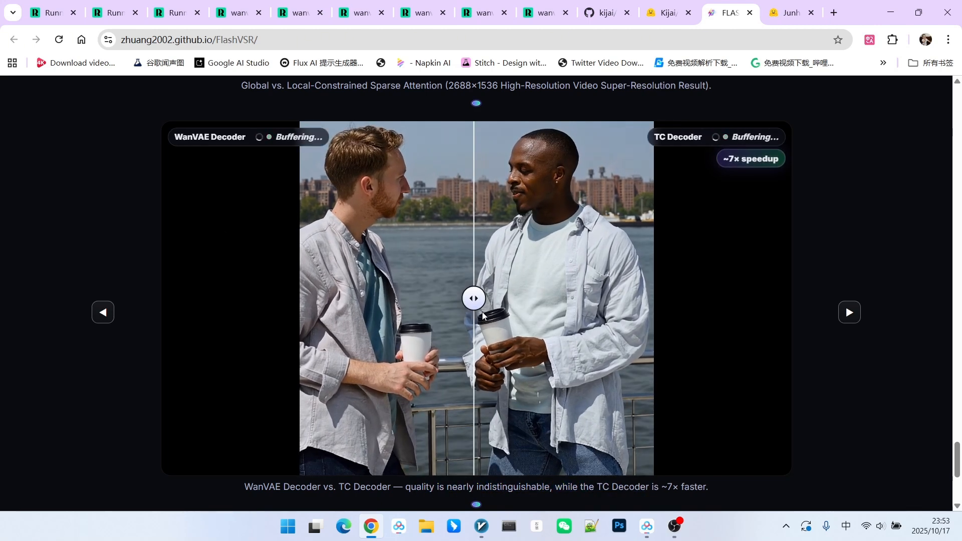
drag(473, 299, 503, 299)
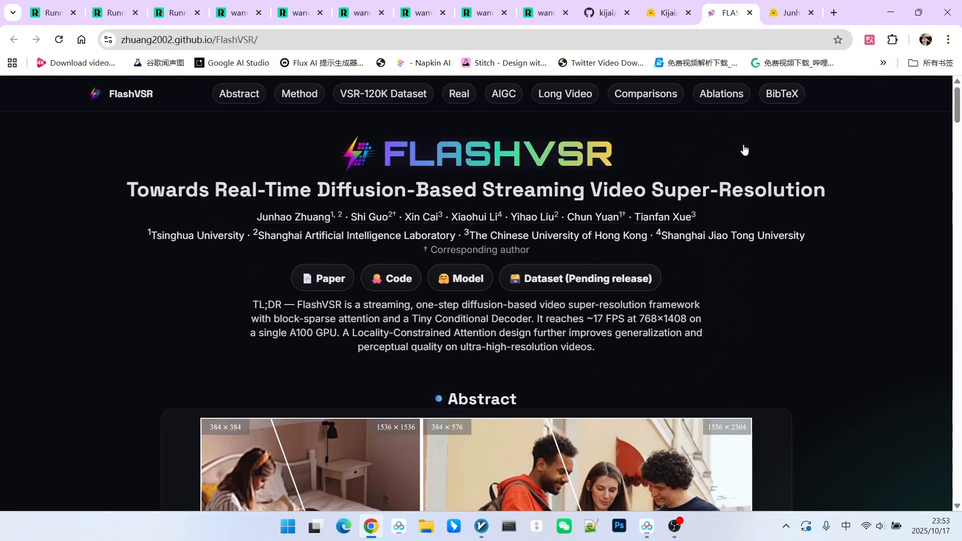
- Go to the ComfyUI-WanVideoWrapper repo and open its example_workflows folder
click(605, 12)
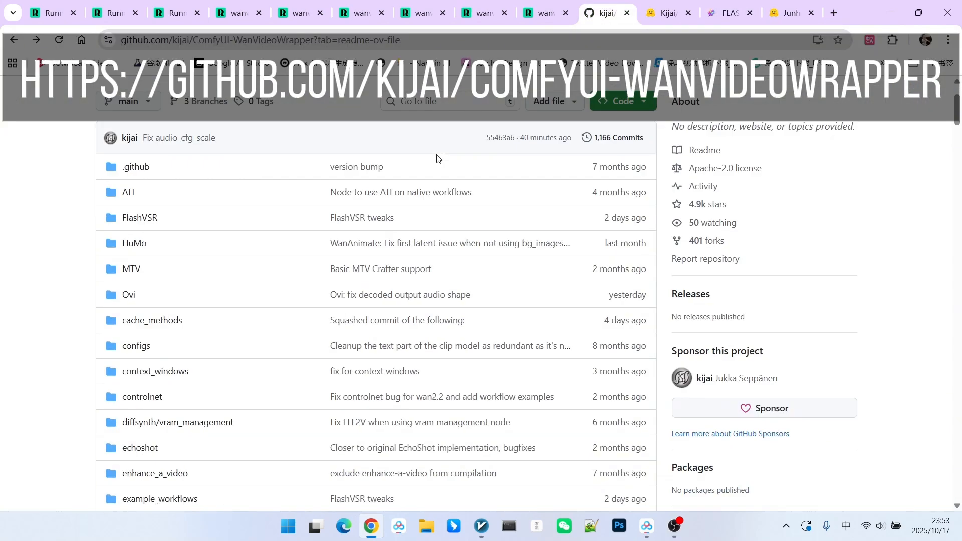
scroll(down, 3)
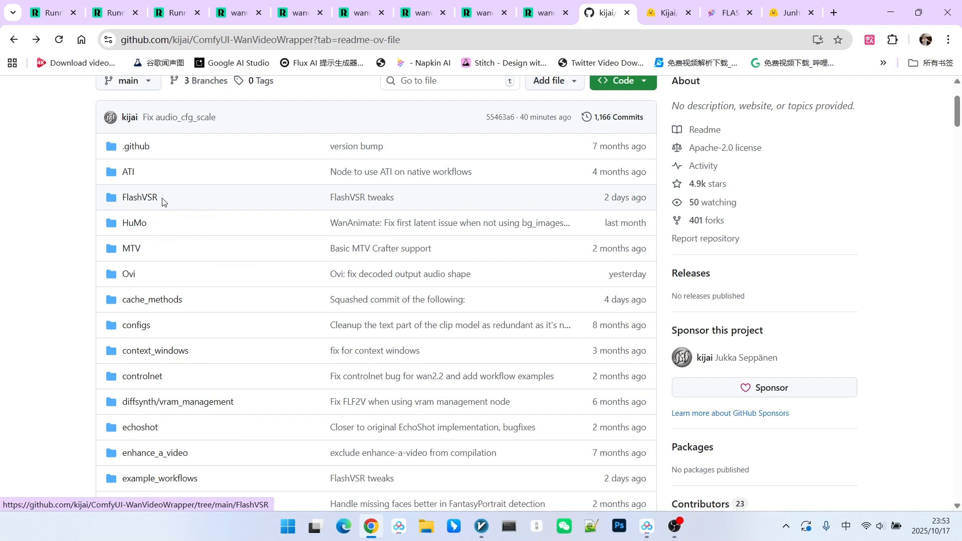
click(159, 479)
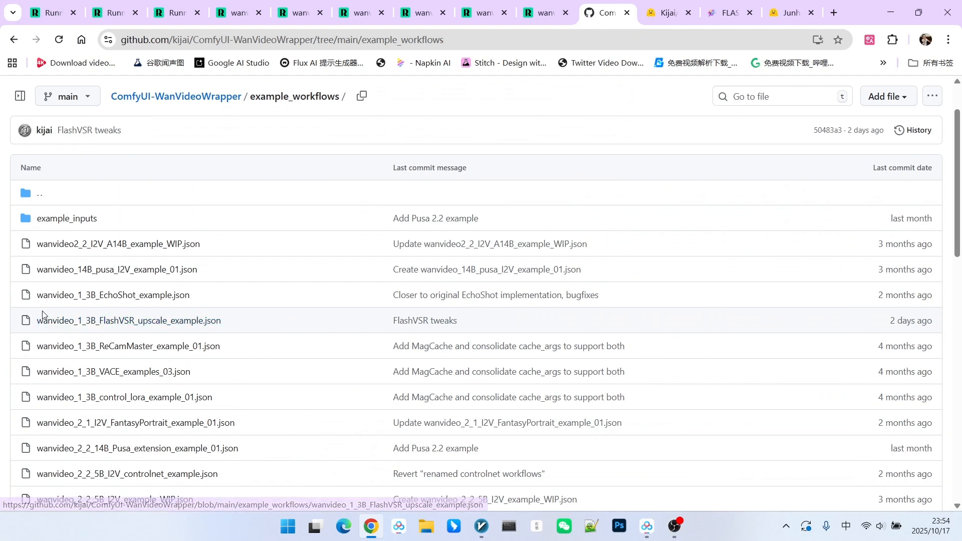
mouse_move(128, 320)
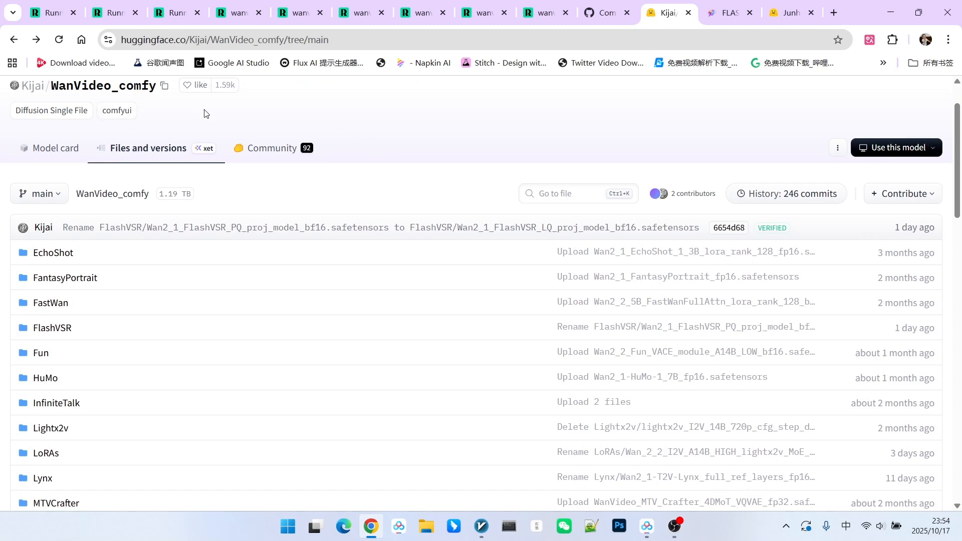
- Open WanVideo_comfy's FlashVSR folder and view the FlashVSR TCDecoder model file
scroll(down, 3)
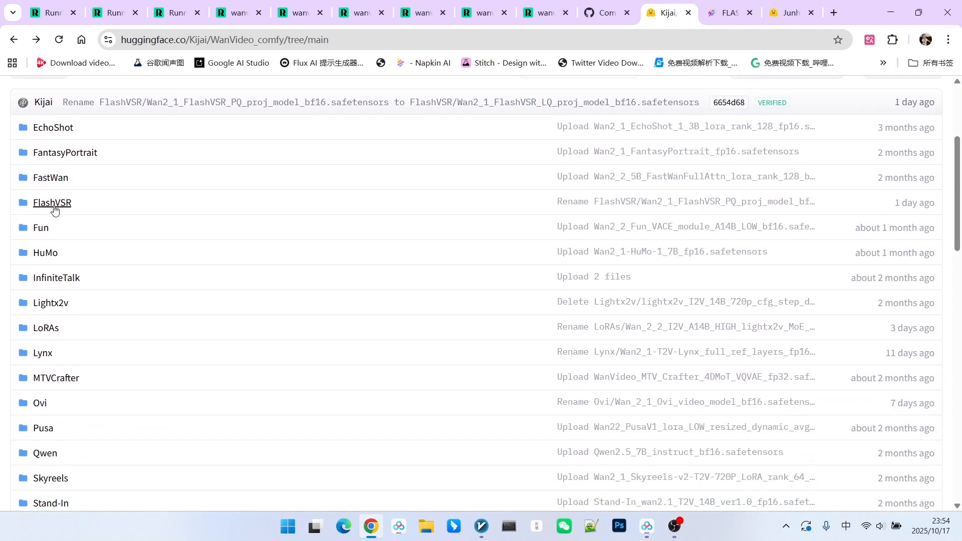
click(52, 202)
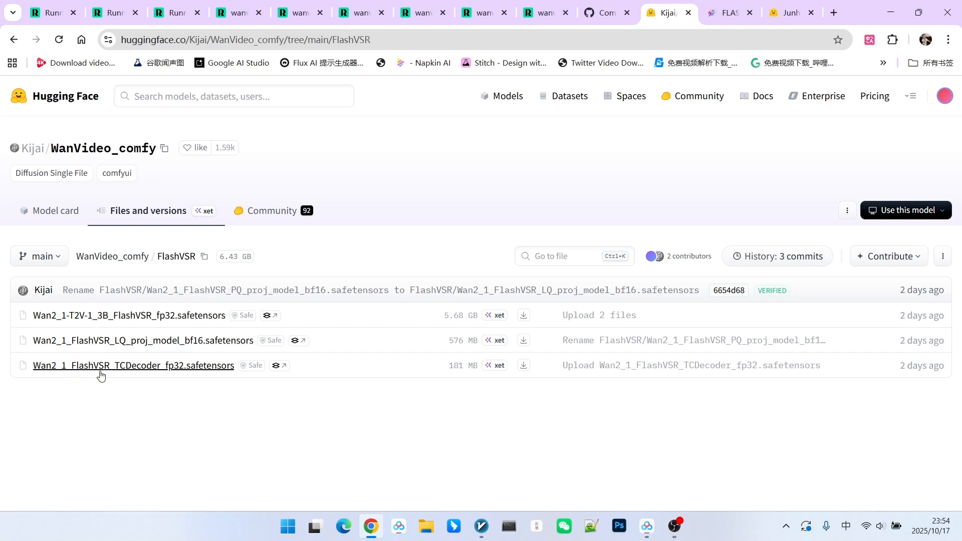
mouse_move(82, 368)
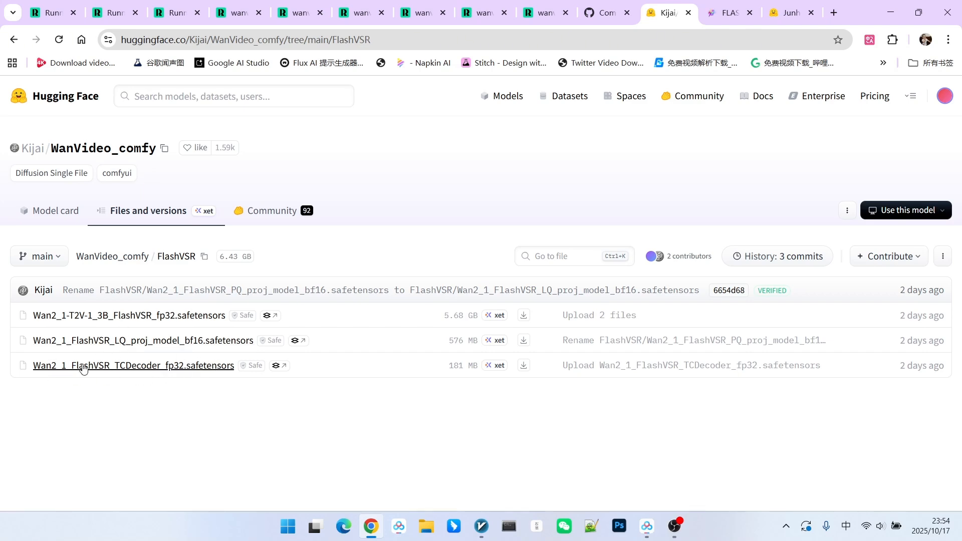
click(107, 11)
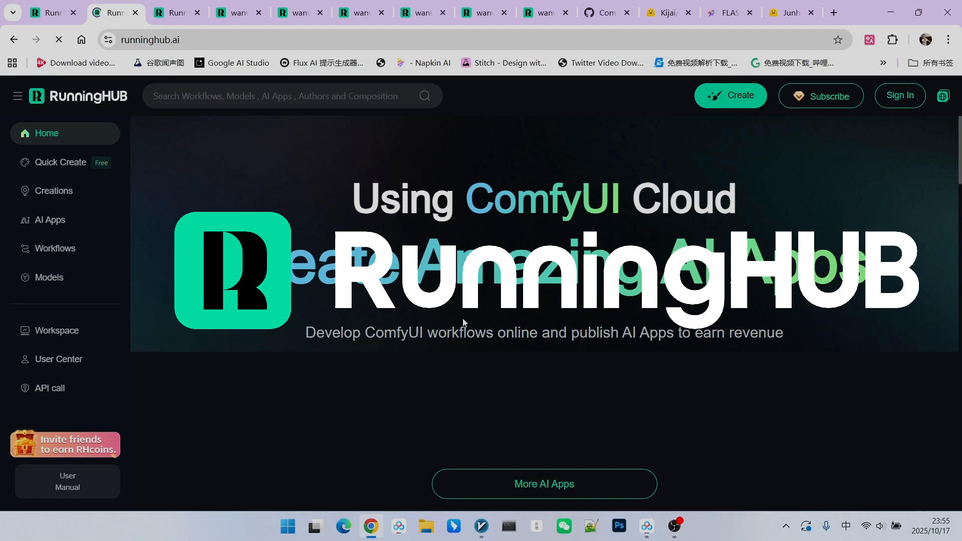
- Switch to the browser tab holding wanvideo_1_3B_FlashVSR_upscale_example1
click(544, 12)
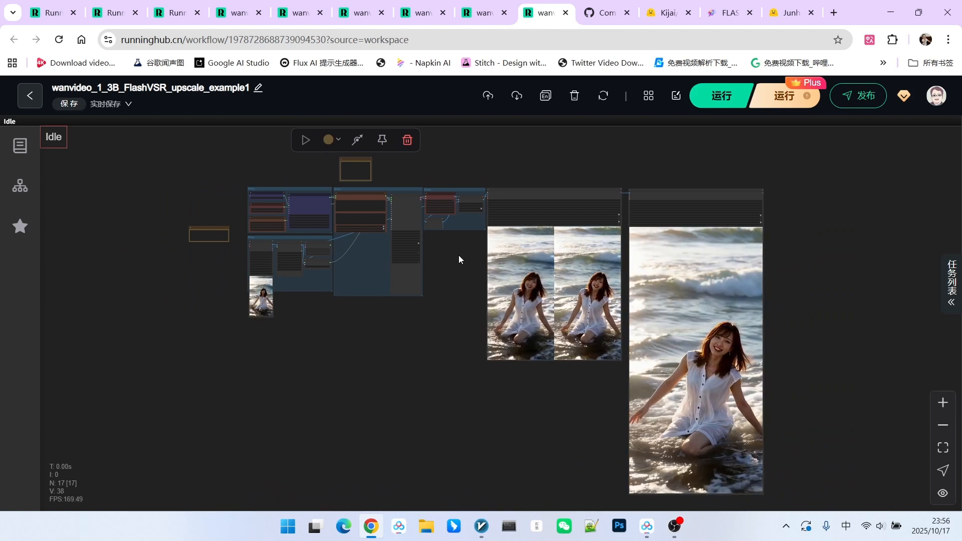
- Pan and zoom to the loader group and inspect WanVideo Model Loader's FlashVSR model choice
drag(459, 259, 495, 293)
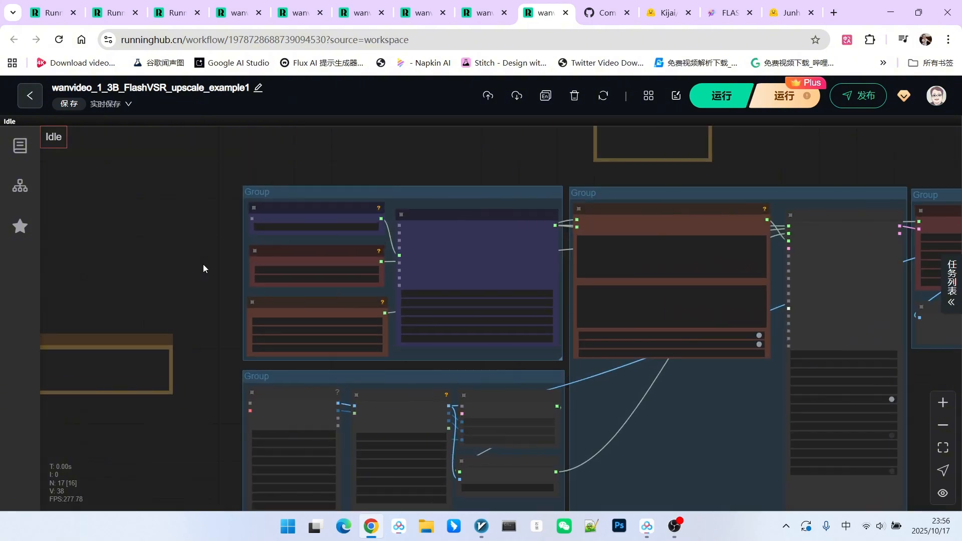
scroll(up, 3)
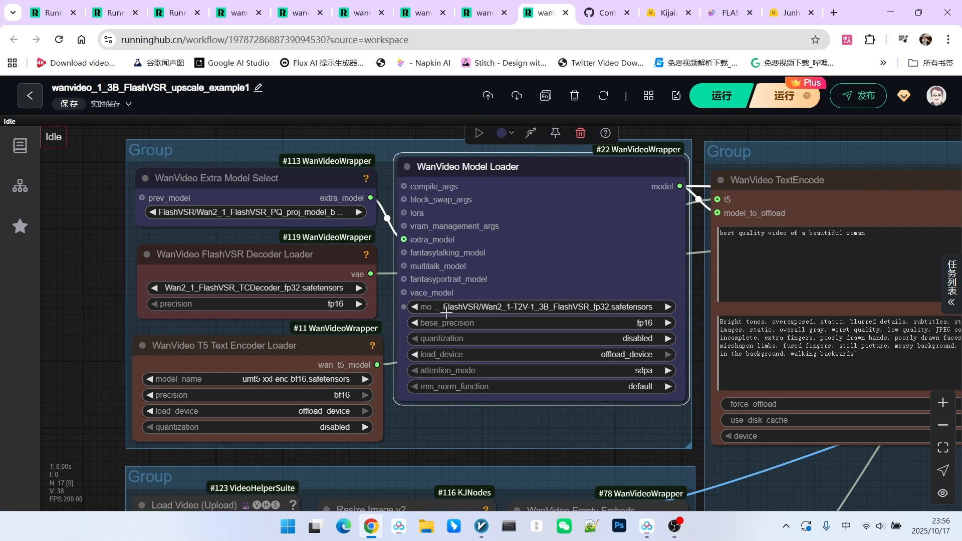
mouse_move(560, 305)
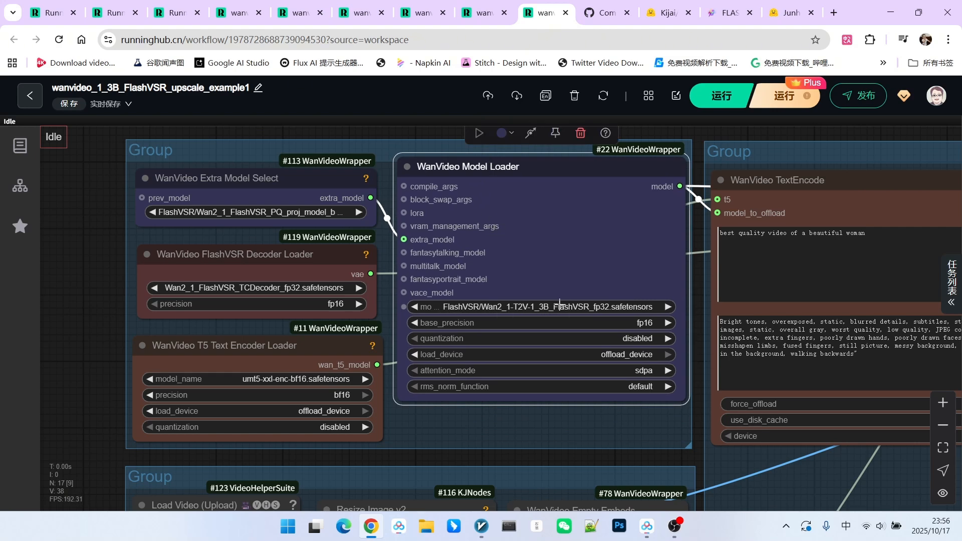
click(215, 178)
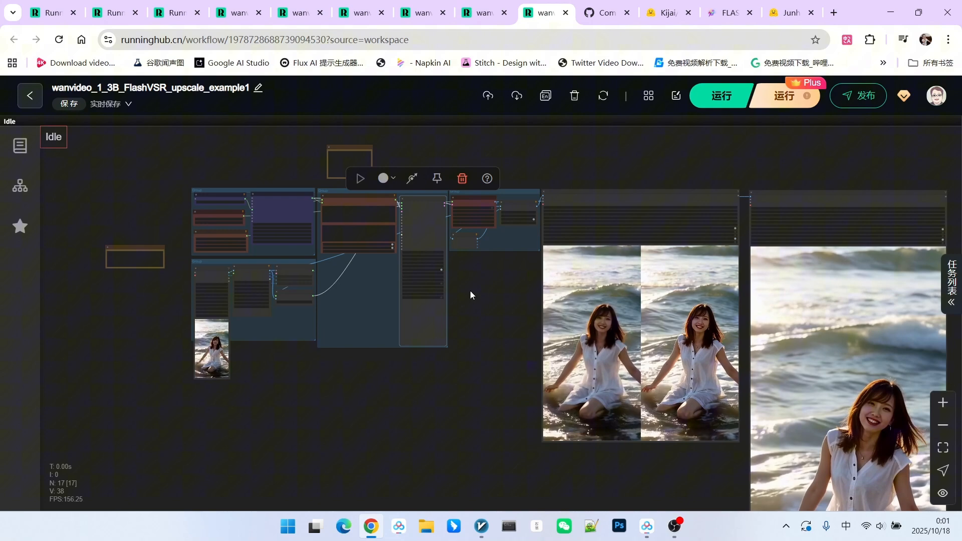
- Start the example1 upscale workflow with 运行 (Run) and follow its progress
click(721, 96)
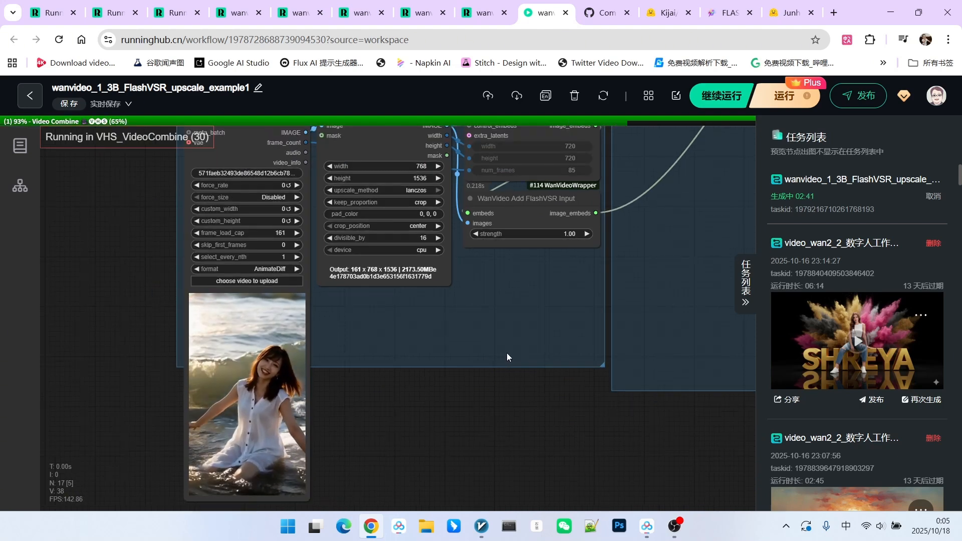
scroll(down, 3)
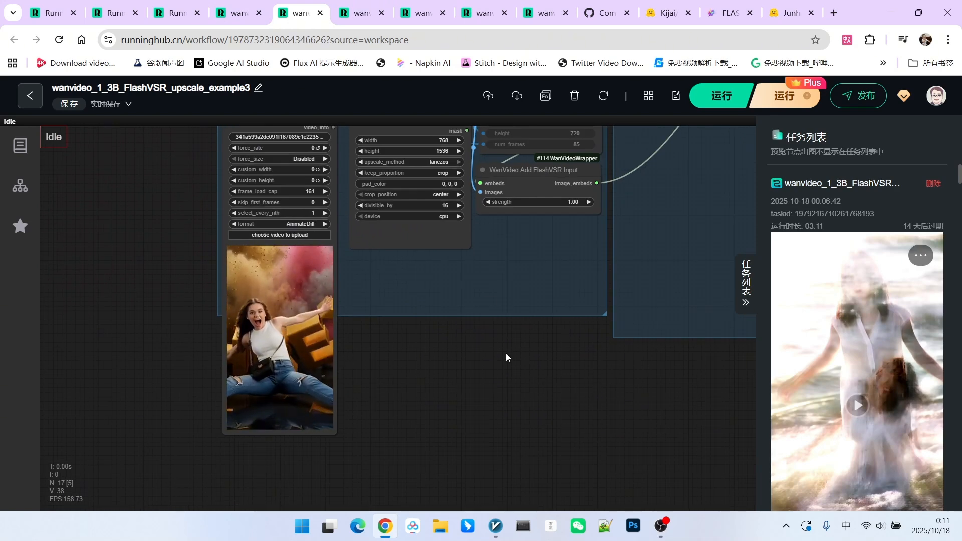
- Pan the example3 canvas to look over its nodes
drag(506, 358, 473, 333)
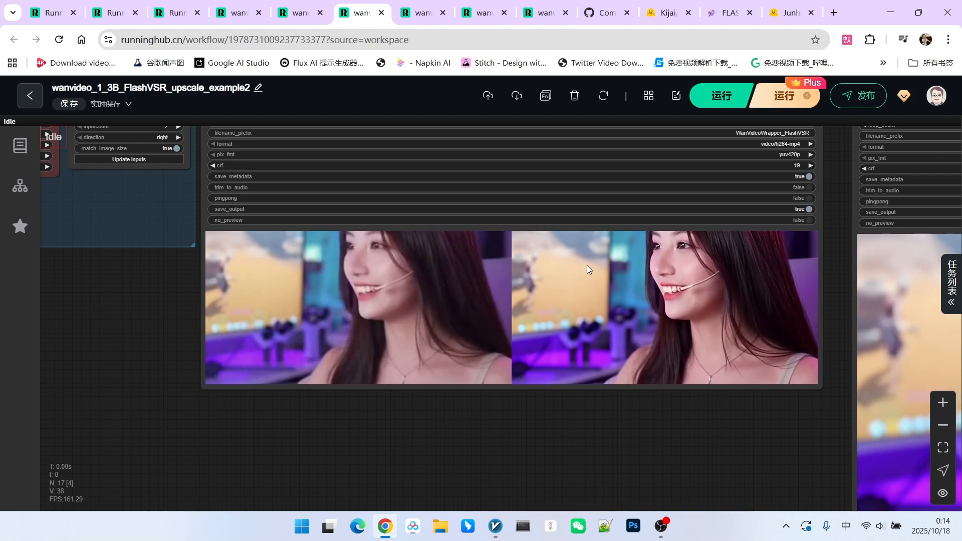
- Inspect upscale_example5's original-versus-upscaled portrait preview, then return to the example3 tab
click(238, 12)
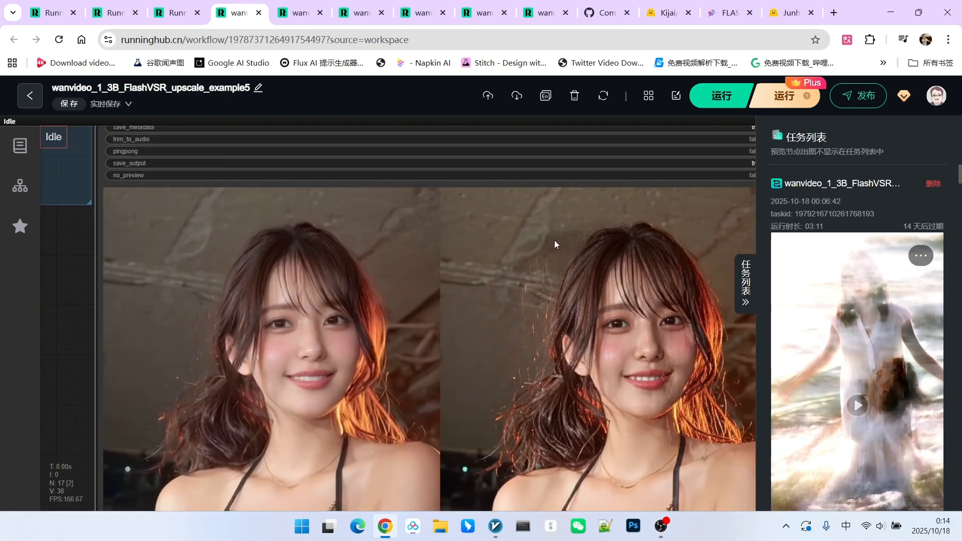
mouse_move(687, 307)
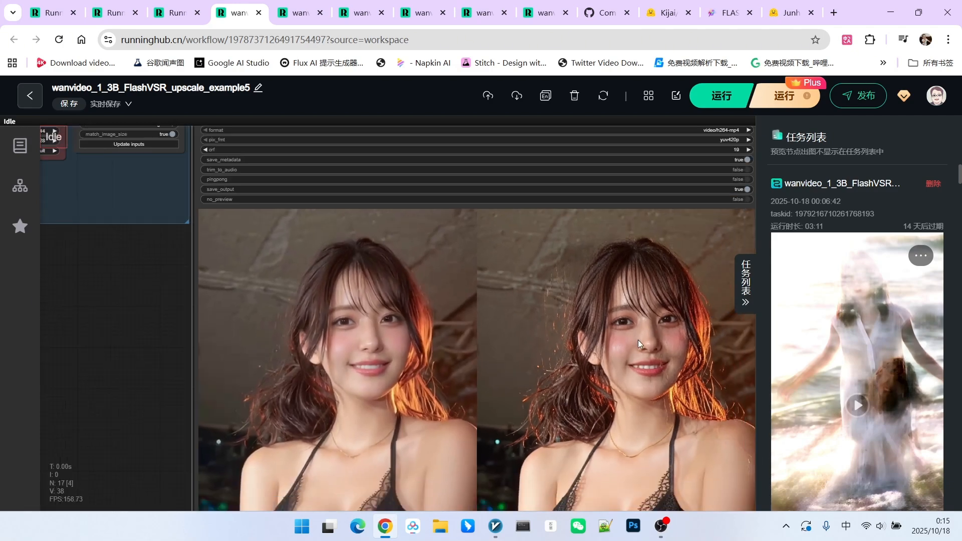
scroll(down, 3)
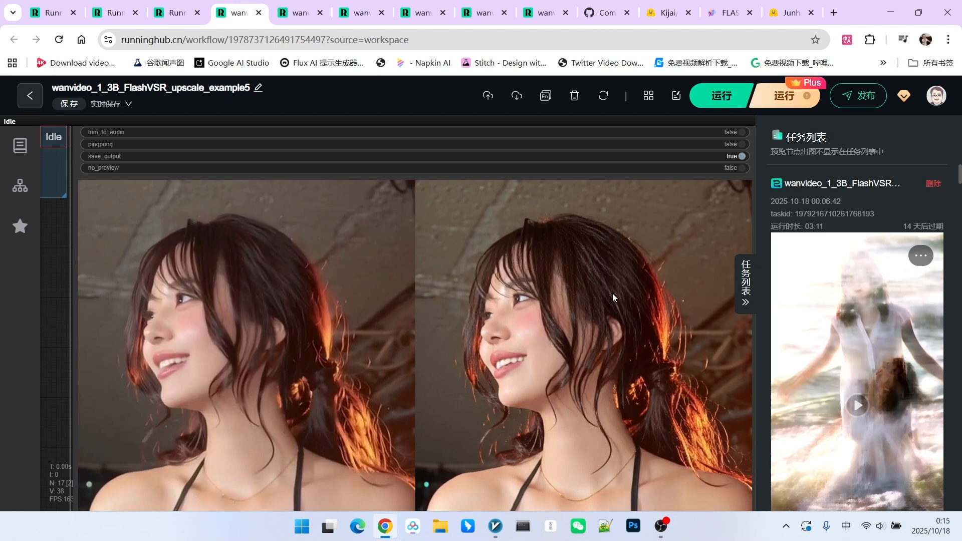
click(299, 12)
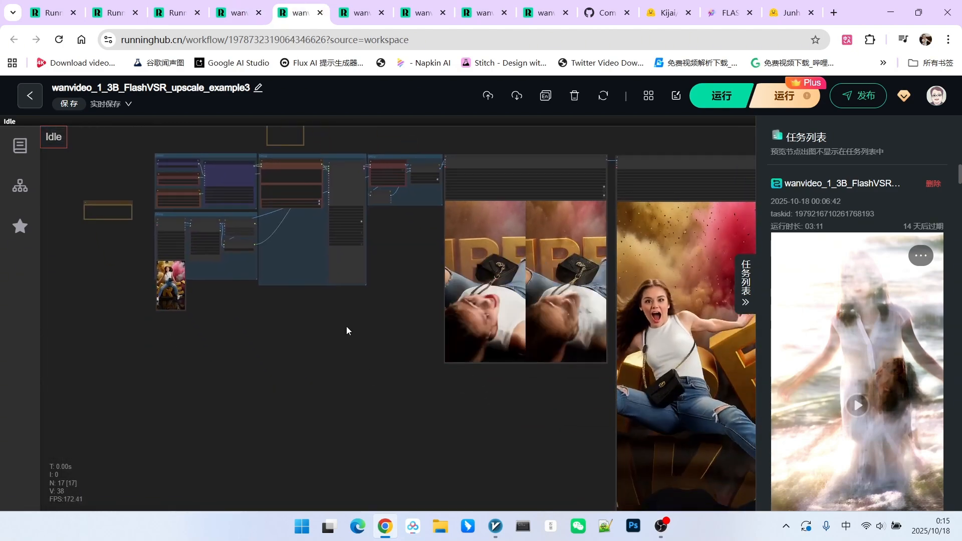